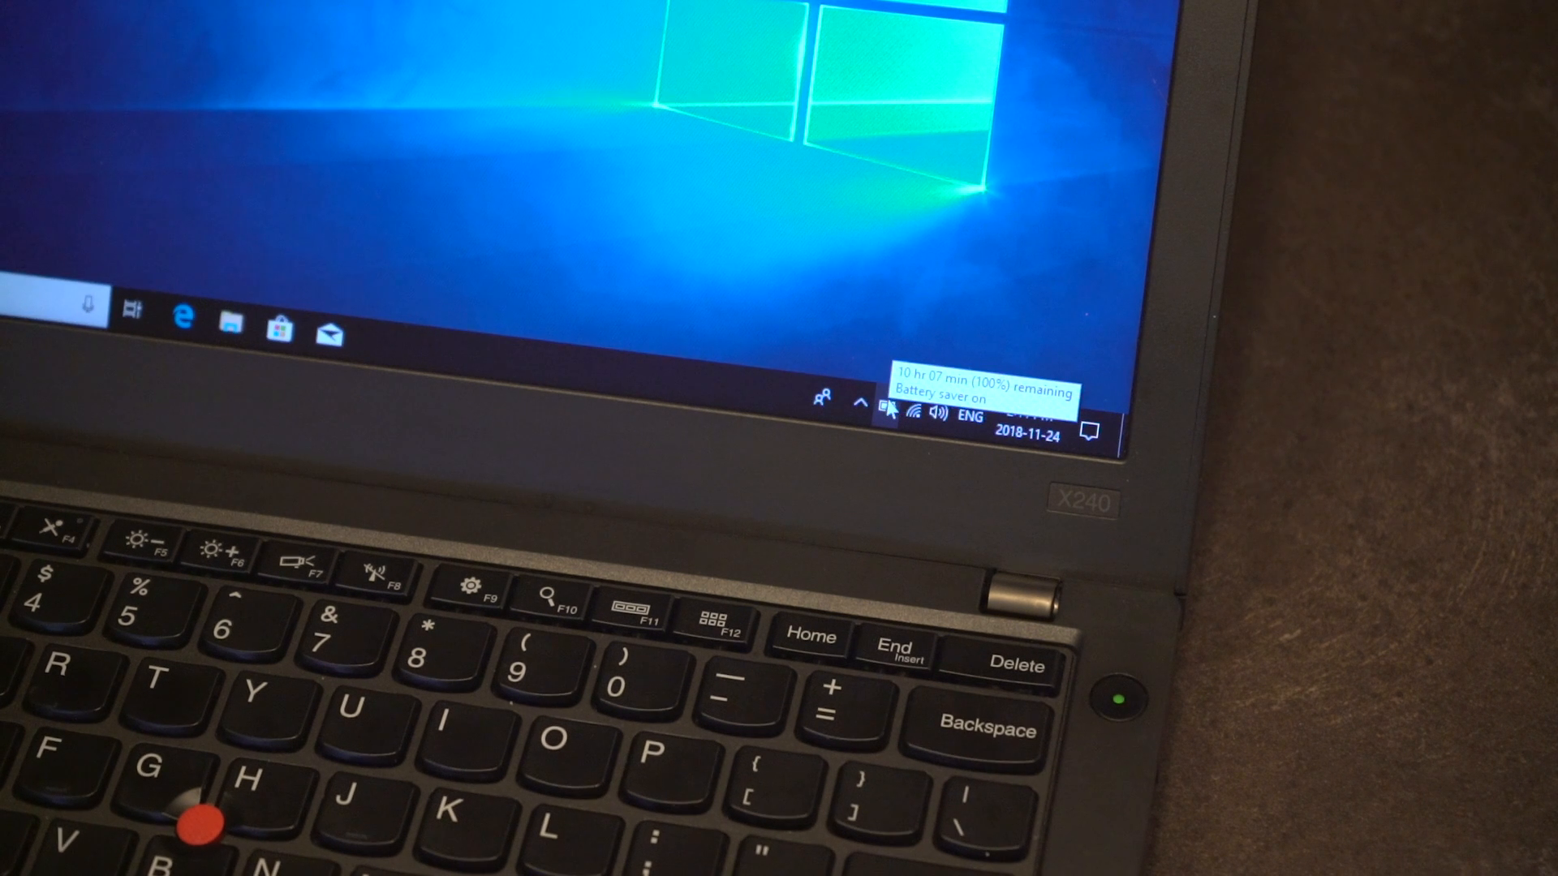
click(889, 409)
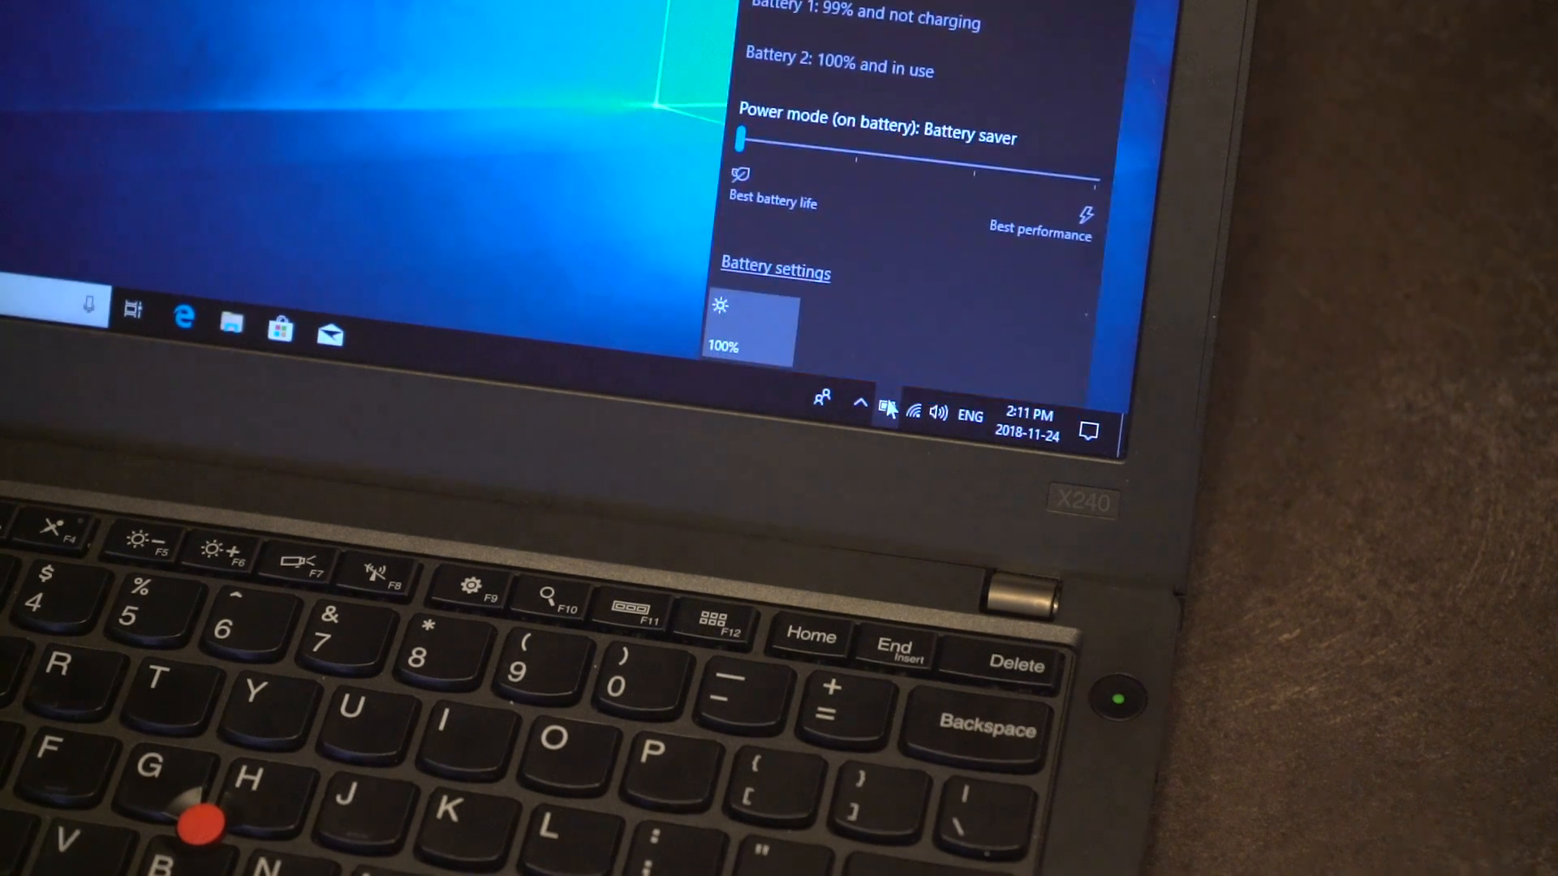
click(882, 411)
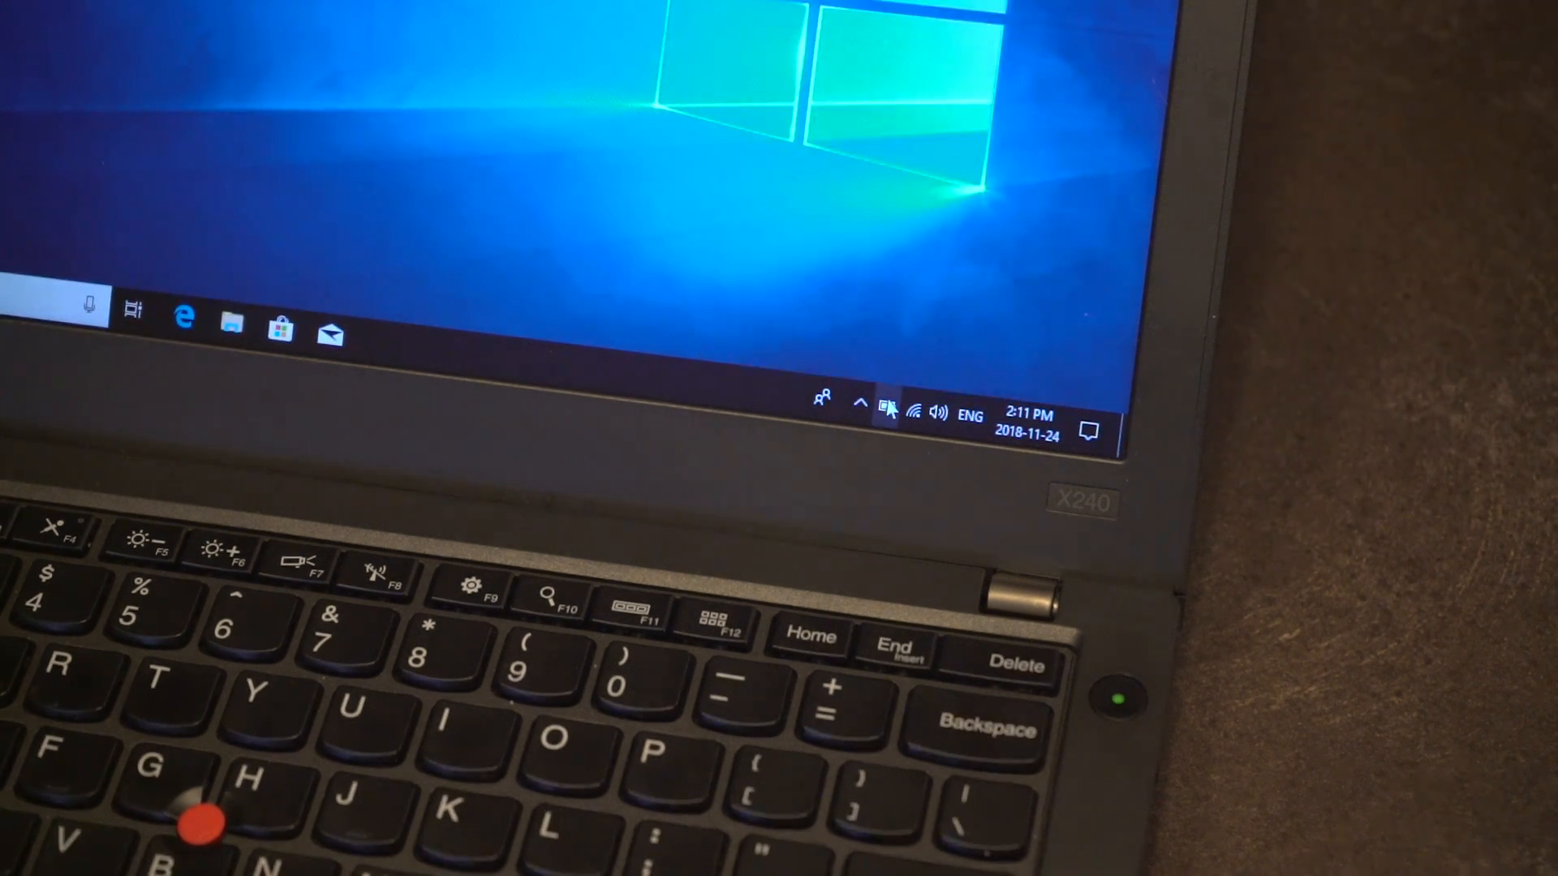